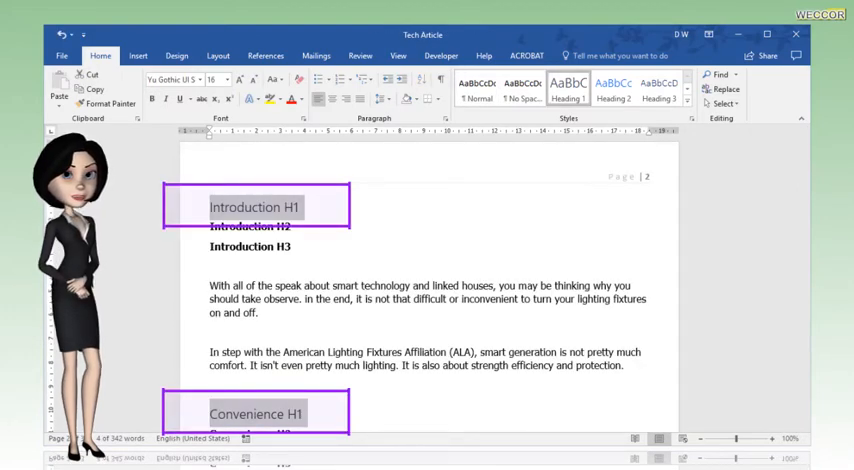
# - Style the Introduction and Convenience H1 lines as Heading 1 and their H2 lines as Heading 2
pyautogui.click(568, 88)
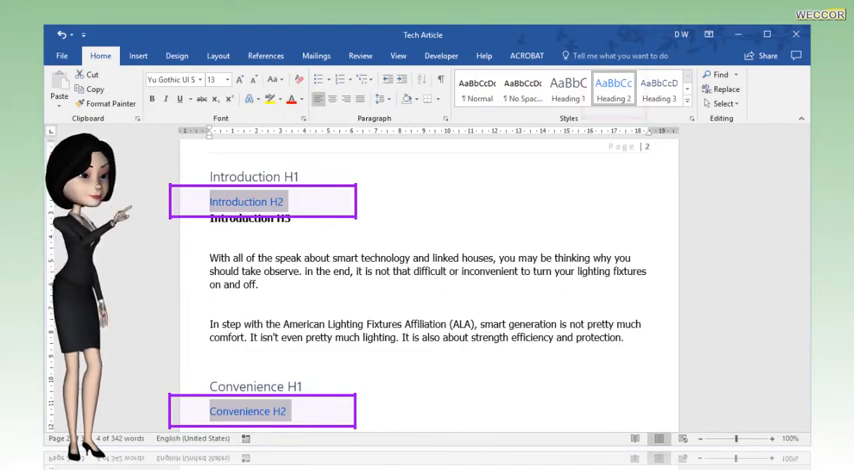
pyautogui.click(612, 88)
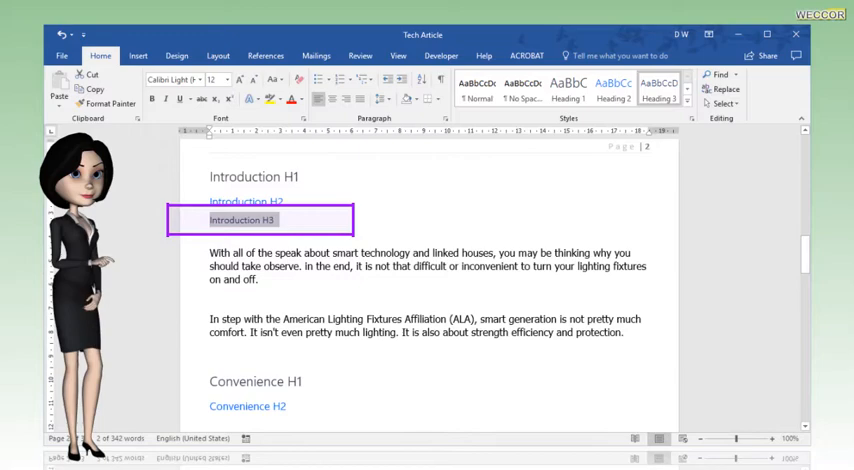
# - Style the Introduction H3 line as Heading 3
pyautogui.click(658, 88)
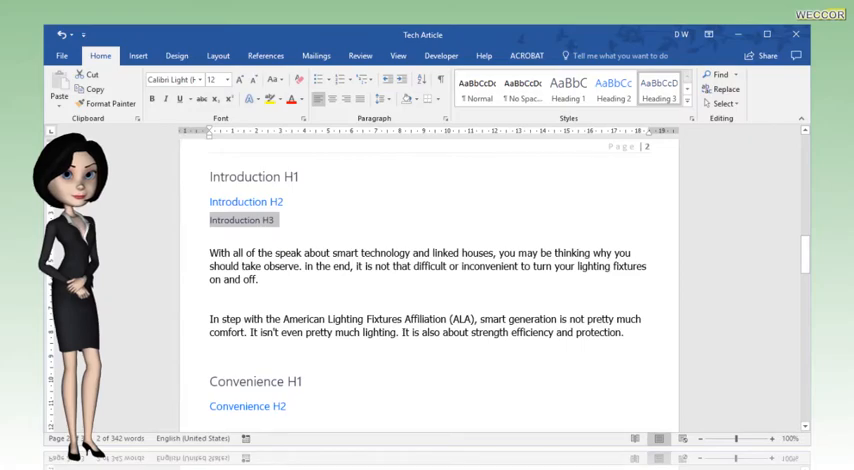
# - Place the cursor on the blank line under the title and show the Table of Contents layouts from References
pyautogui.click(264, 56)
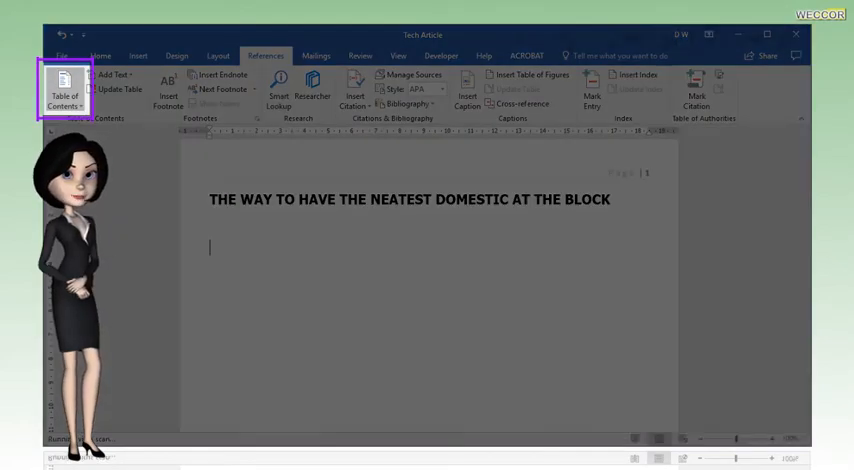
pyautogui.click(64, 96)
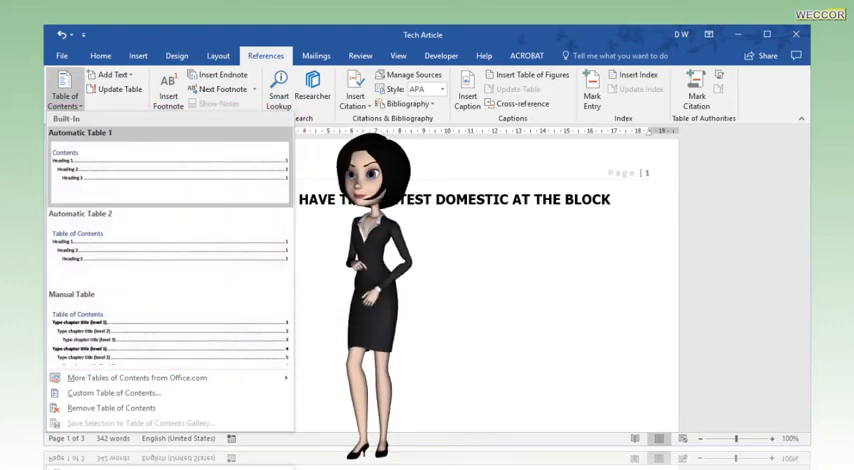
# - Insert Automatic Table 1 so a Contents list of the Introduction and Convenience headings appears under the title
pyautogui.click(168, 170)
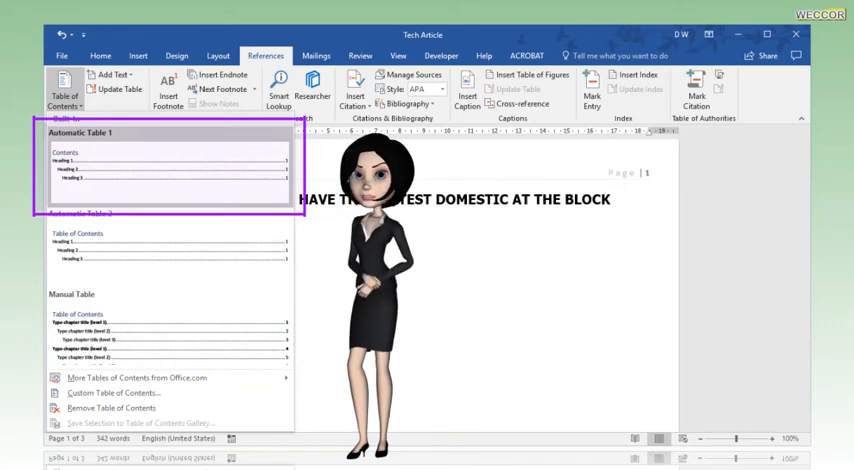
pyautogui.click(168, 168)
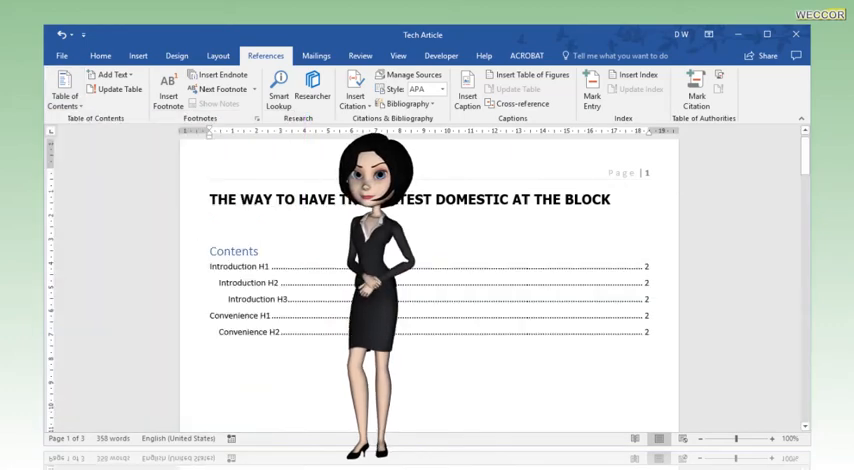